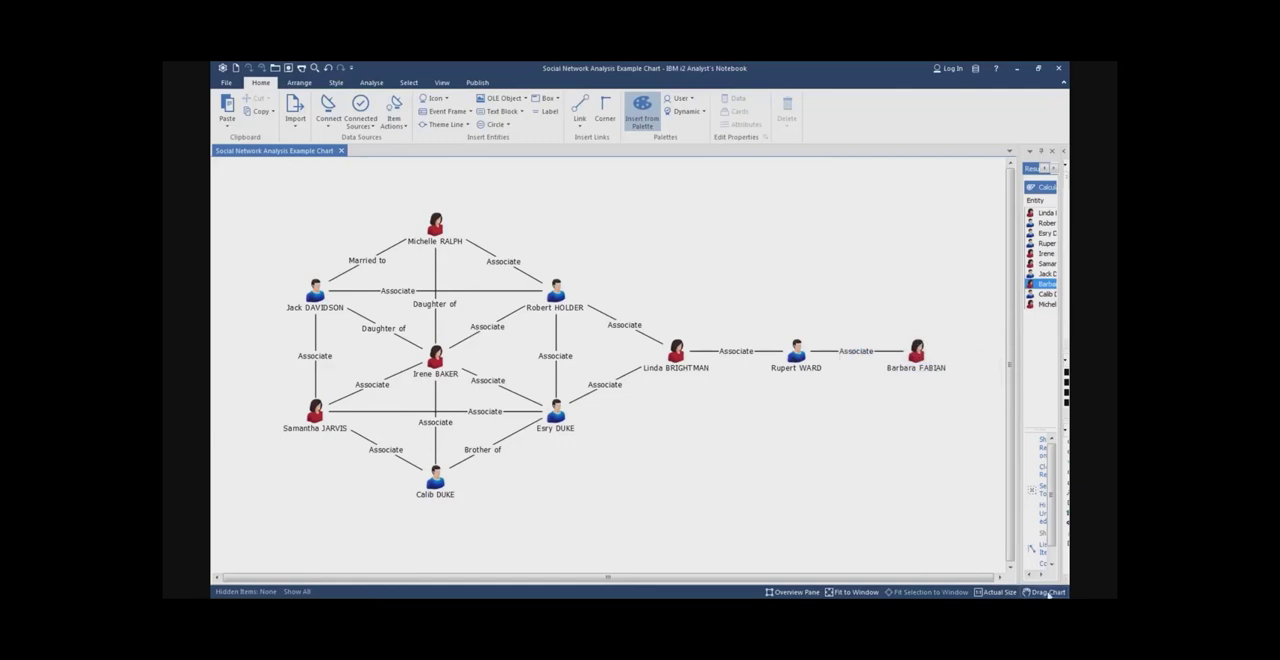
pyautogui.moveTo(800, 370)
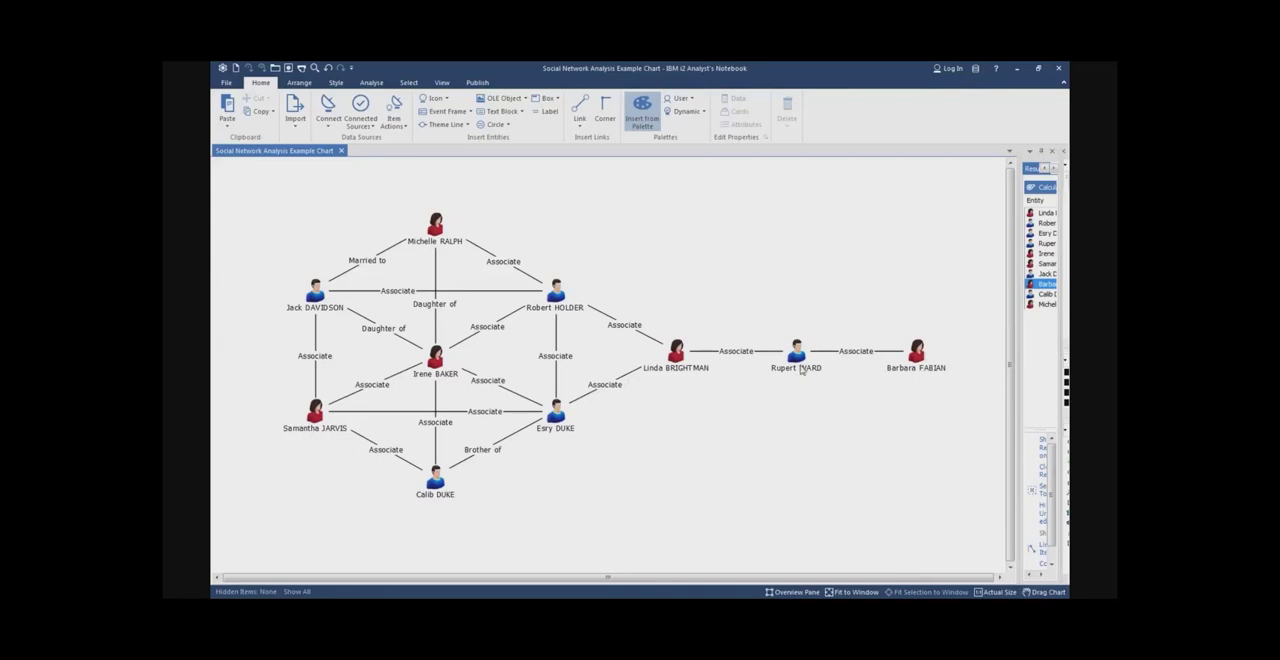
pyautogui.click(795, 358)
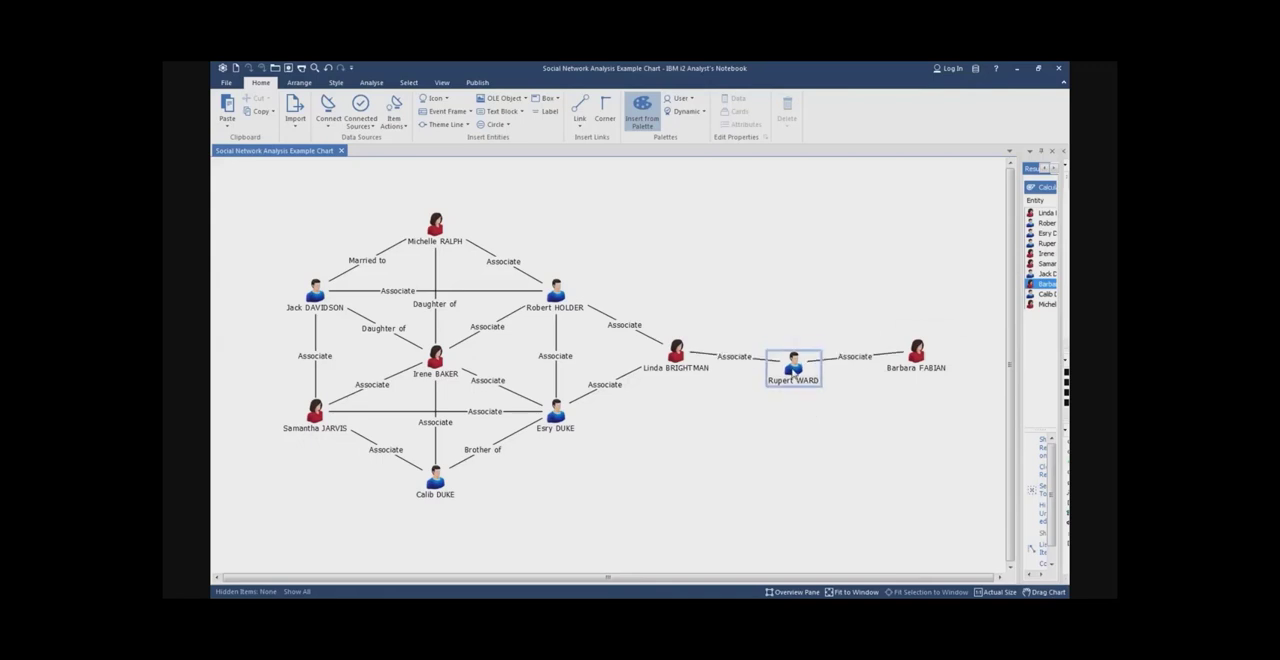
pyautogui.moveTo(792, 362); pyautogui.dragTo(707, 470)
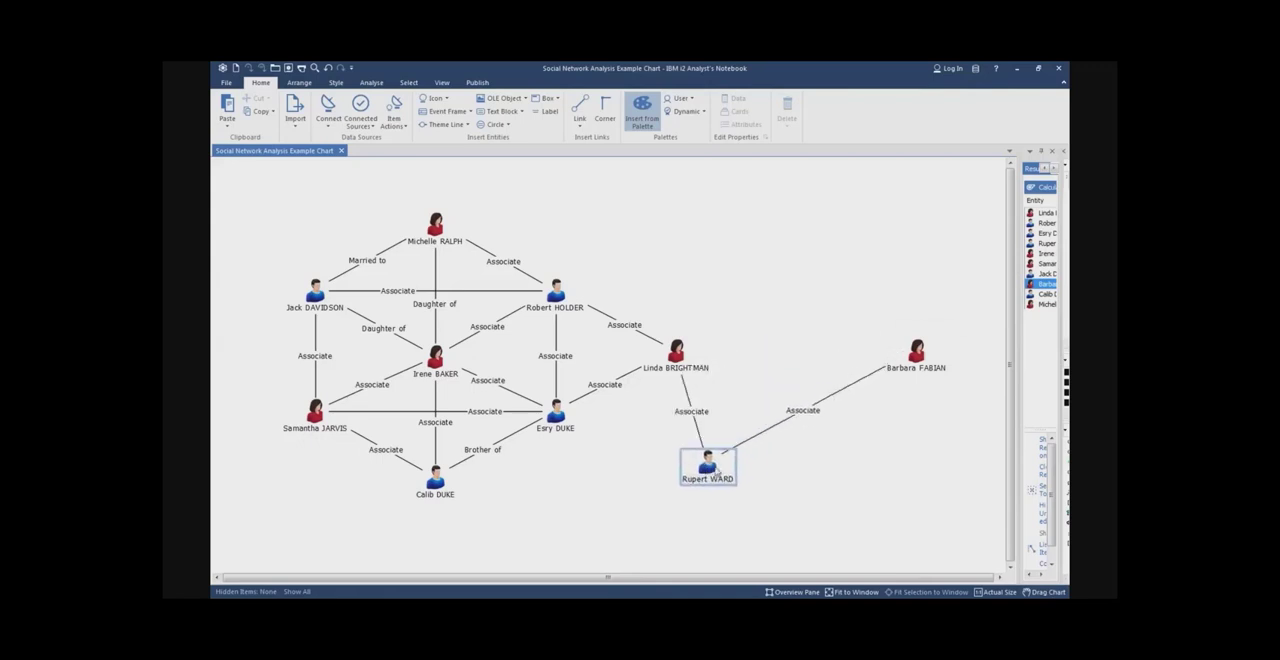
pyautogui.moveTo(708, 465); pyautogui.dragTo(680, 472)
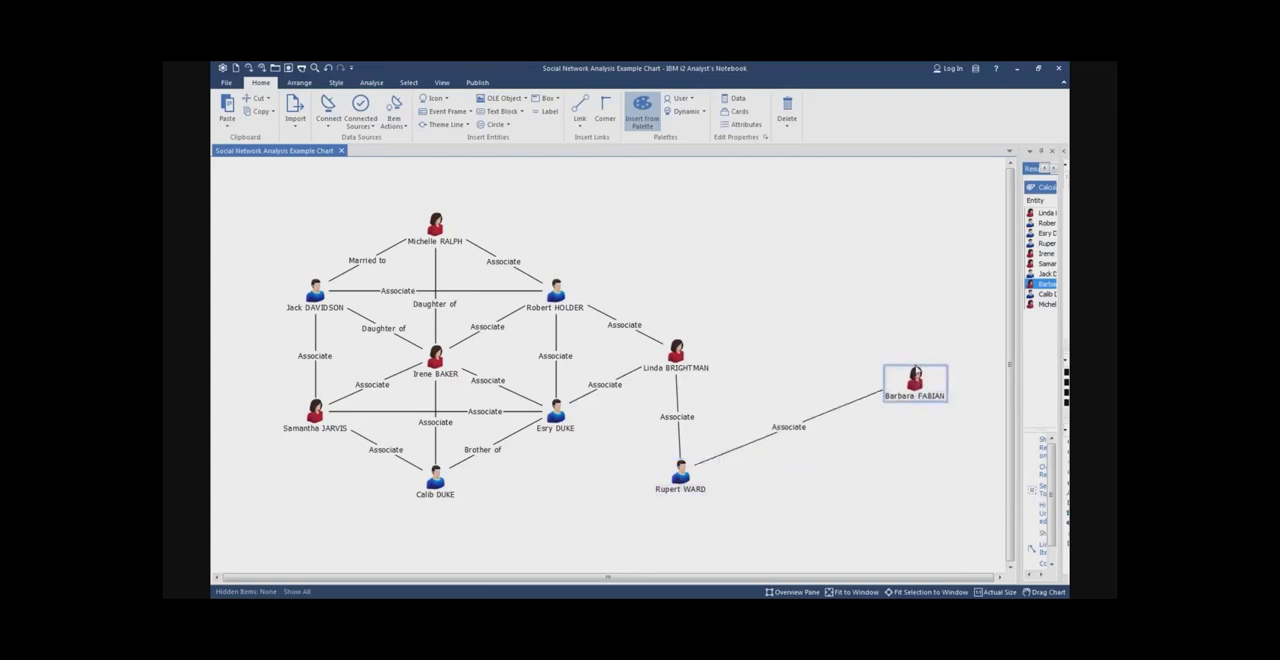
pyautogui.moveTo(913, 383); pyautogui.dragTo(920, 476)
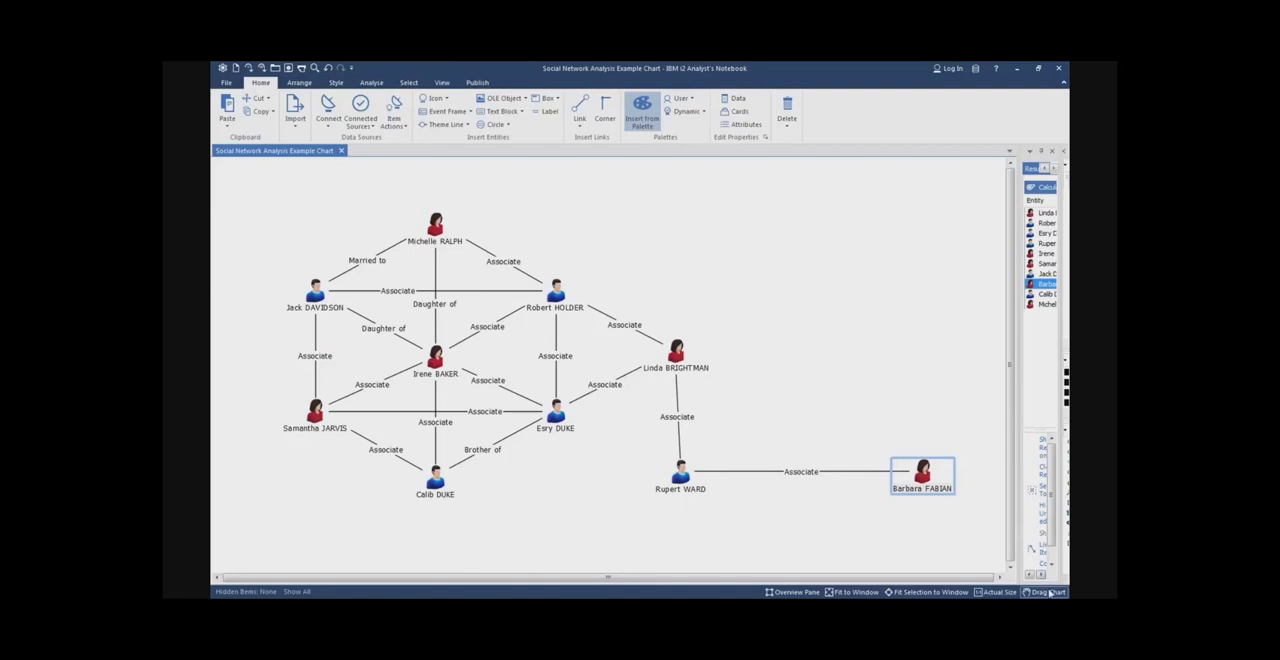
pyautogui.moveTo(1048, 592)
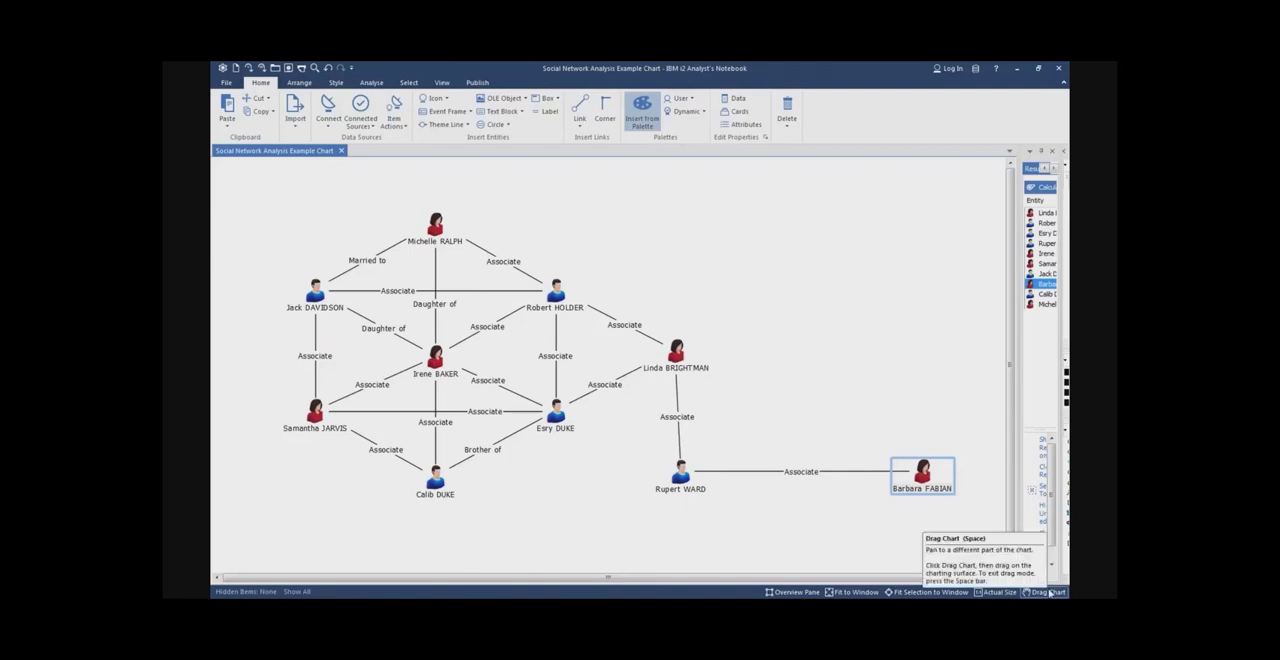